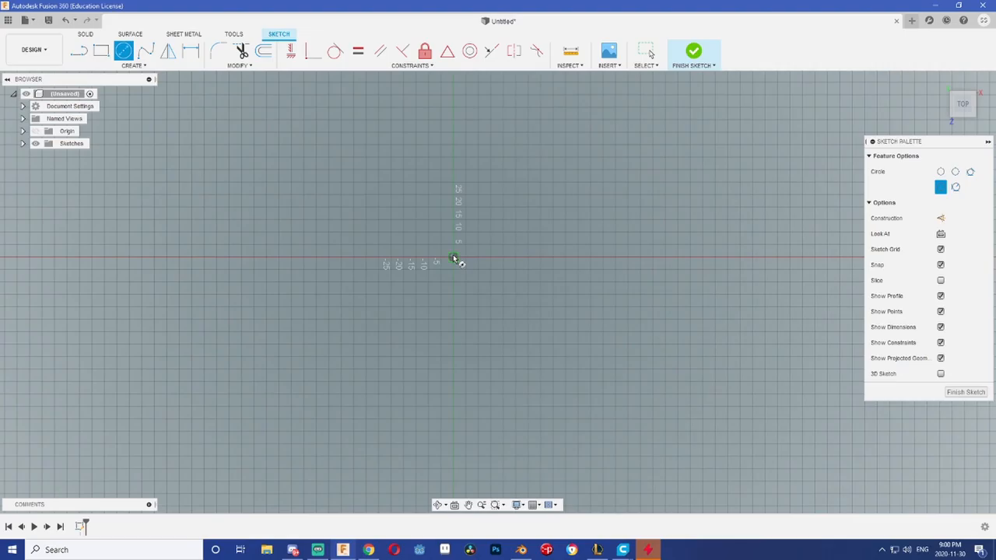
Step: Draw a circle on the origin and extrude the concentric-circle ring upward into a tube
left_click_drag(453, 257, 453, 146)
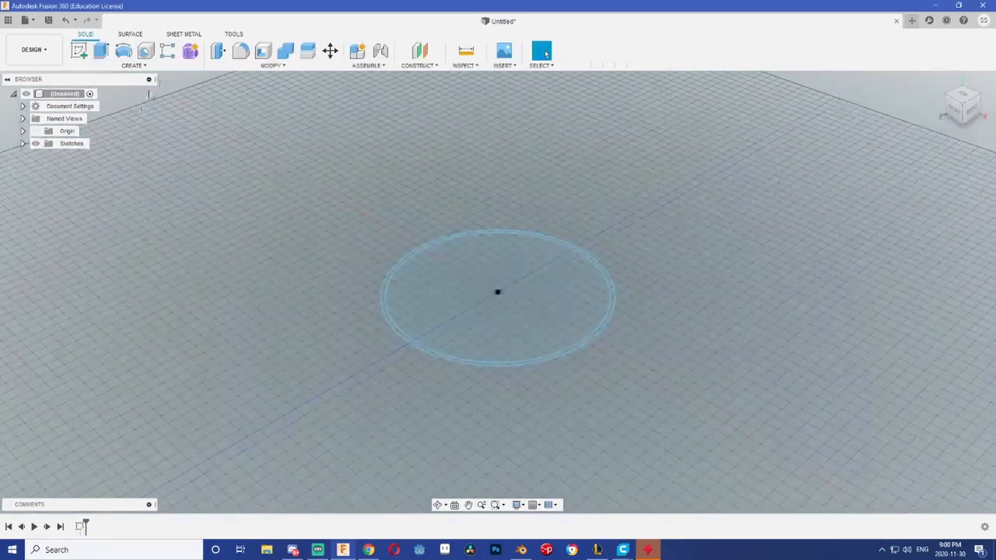
left_click(79, 50)
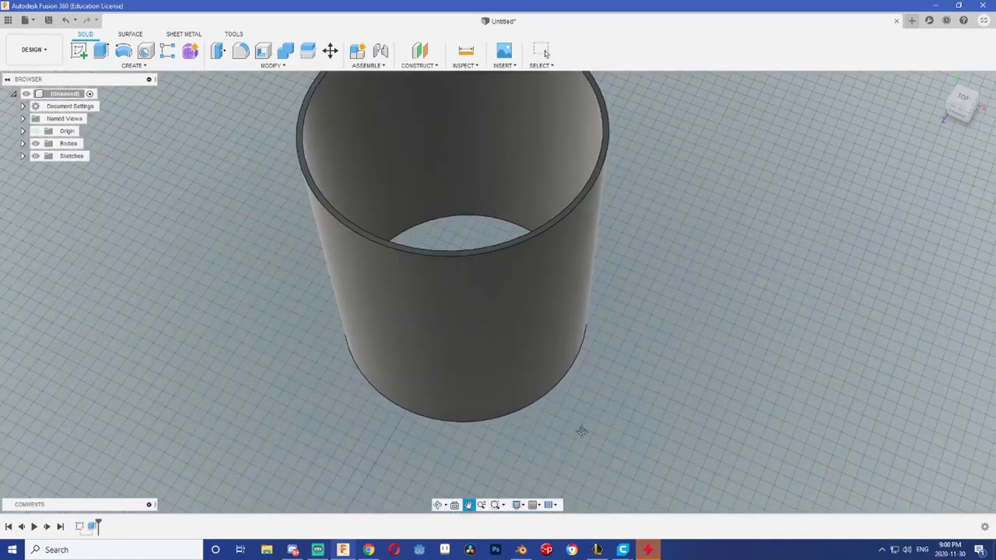
Step: Create a plane tangent to the tube's side and project the tube's geometry onto it
left_click(418, 66)
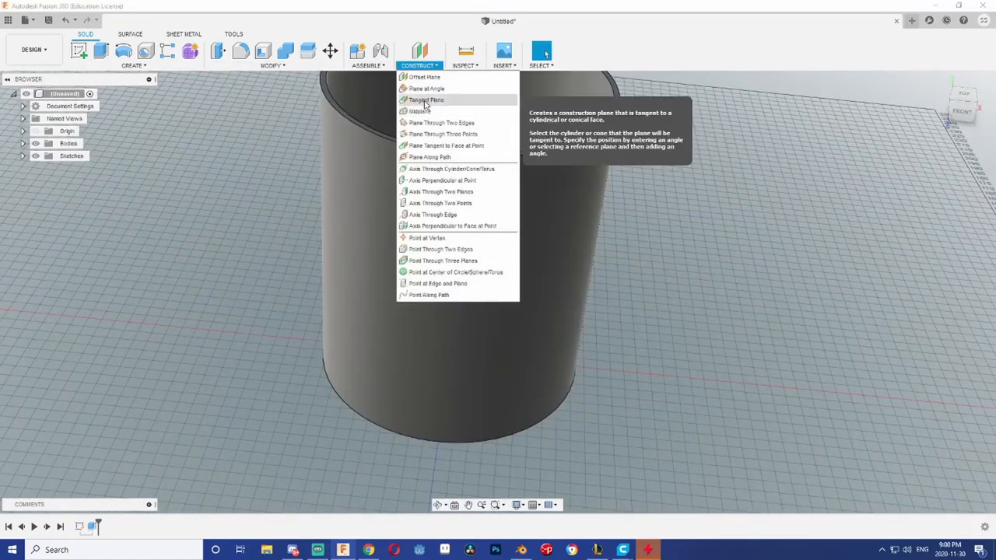
left_click(427, 100)
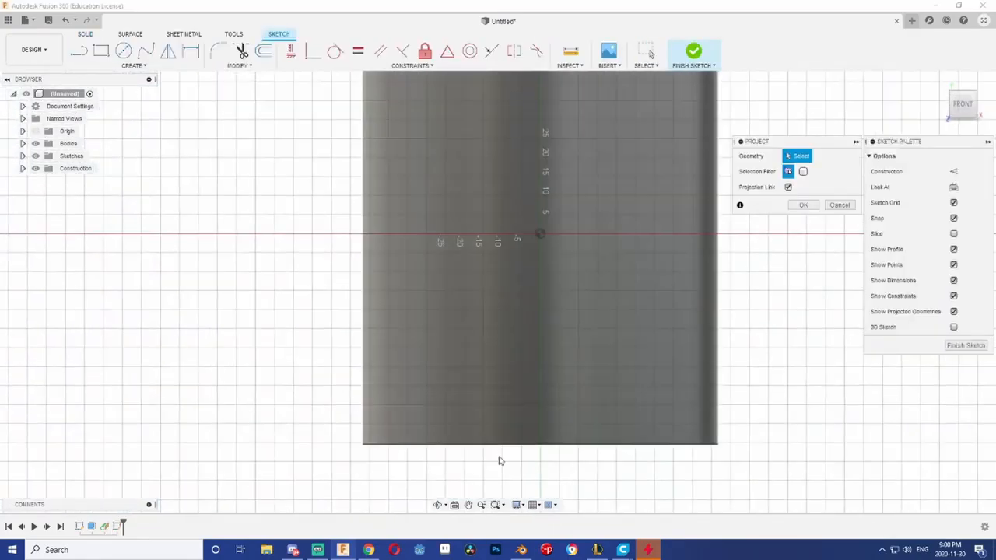
left_click(803, 204)
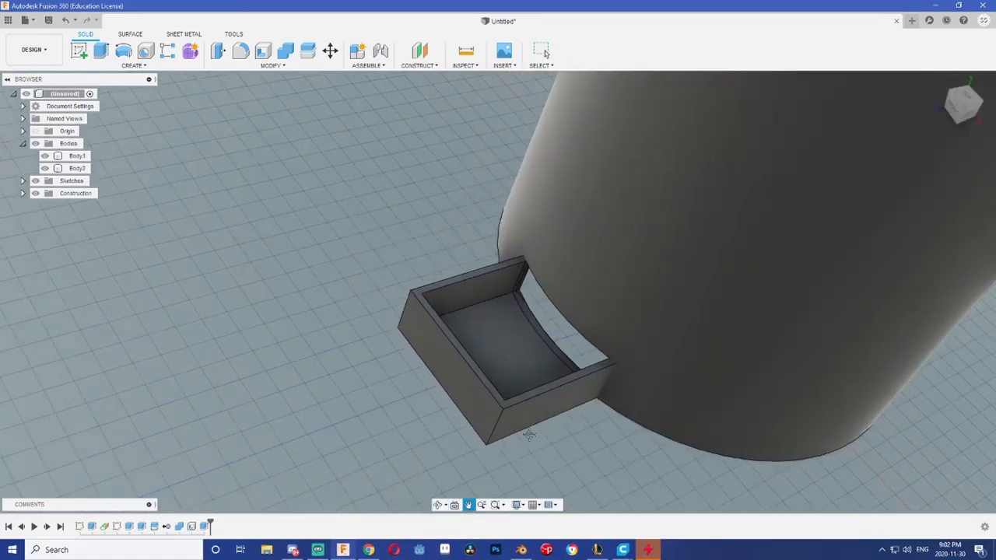
Step: Start a circular pattern of the seed tray features around the tube
left_click(132, 65)
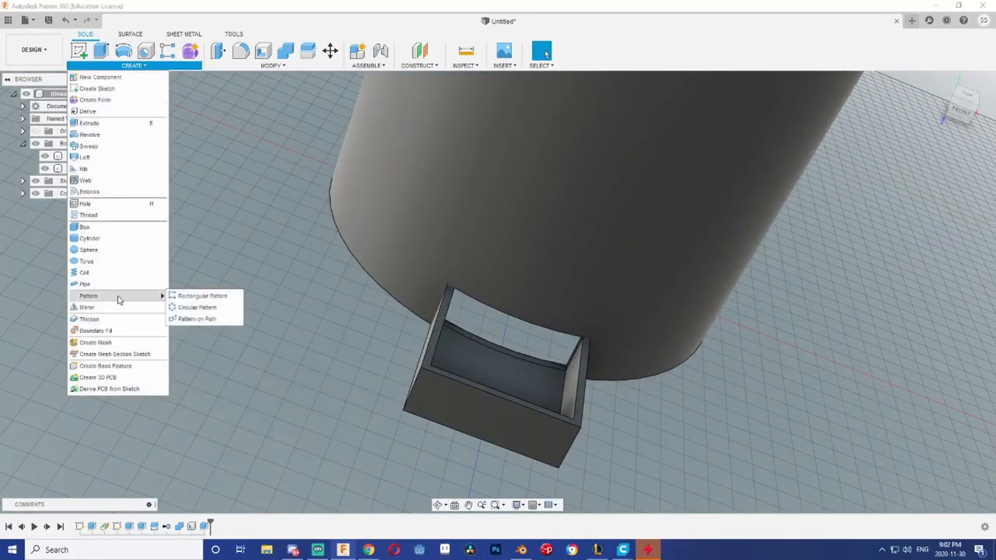
left_click(196, 307)
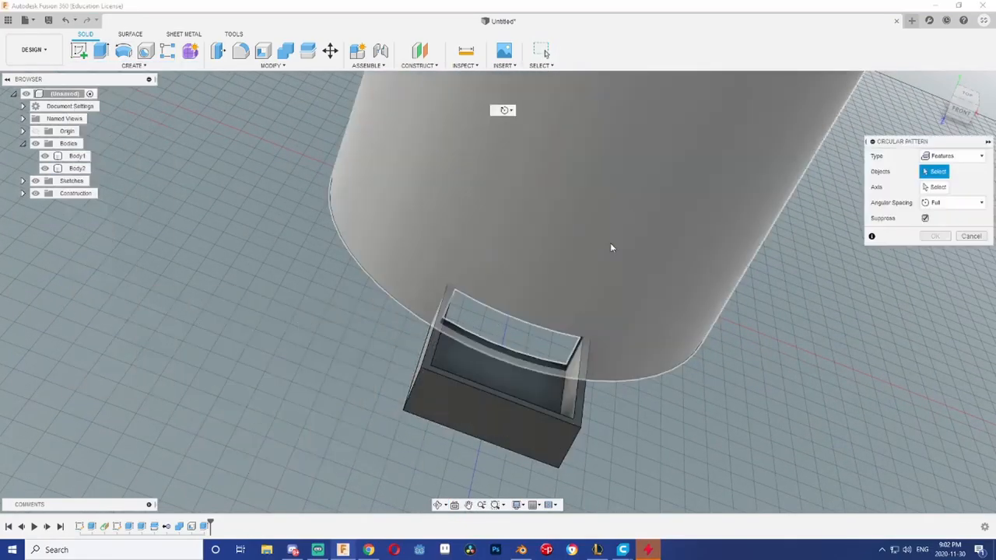
left_click_drag(611, 248, 498, 350)
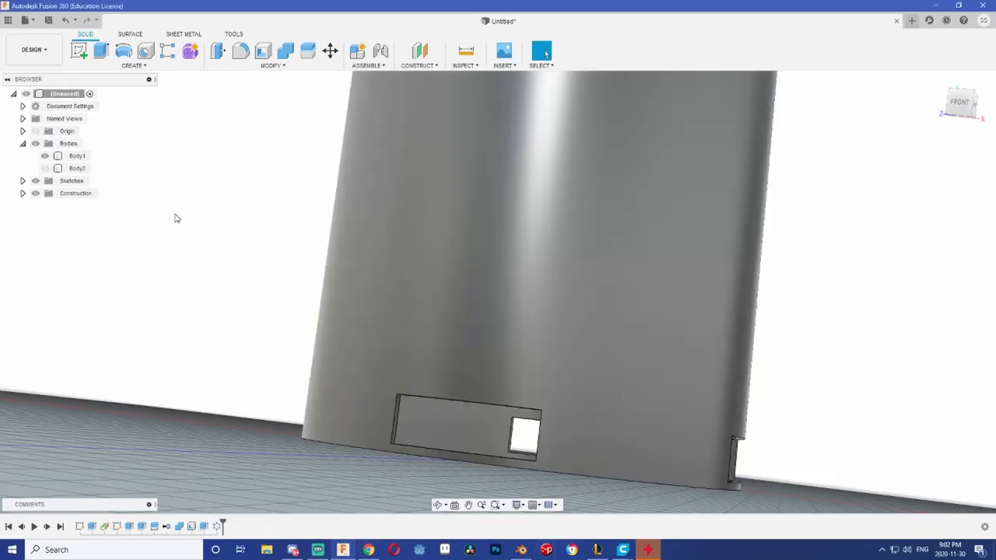
left_click(133, 64)
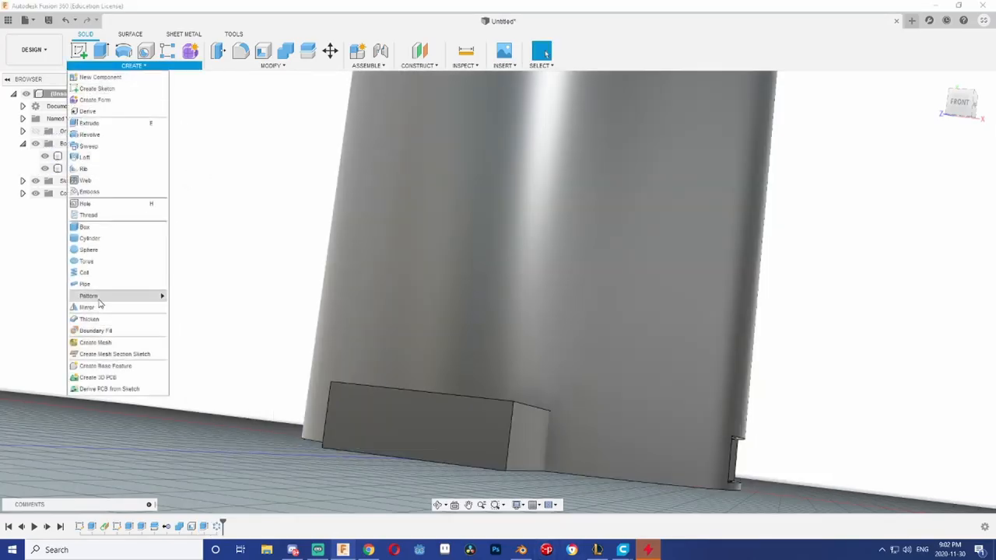
left_click(88, 295)
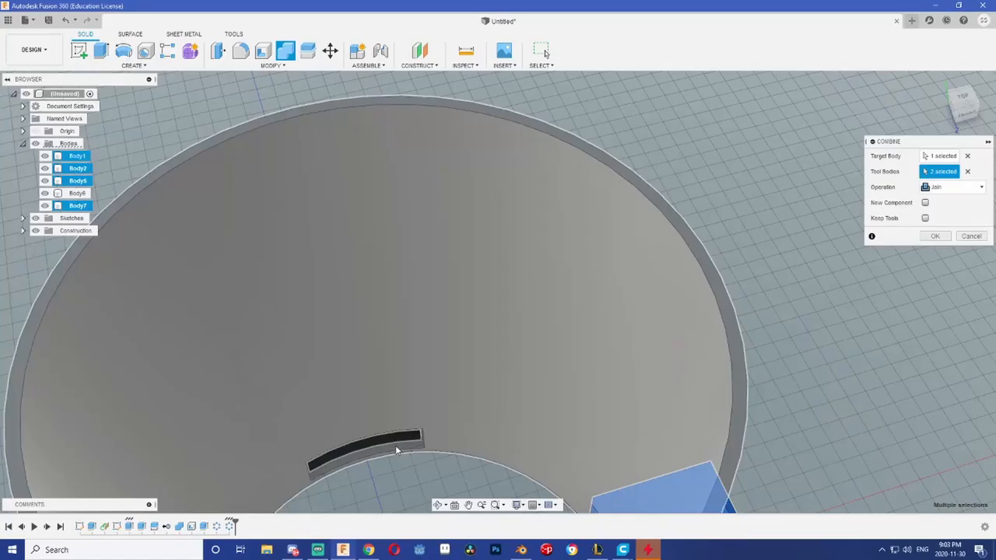
Step: Join the trays onto the tube and switch the extrude's operation to Join
left_click(935, 236)
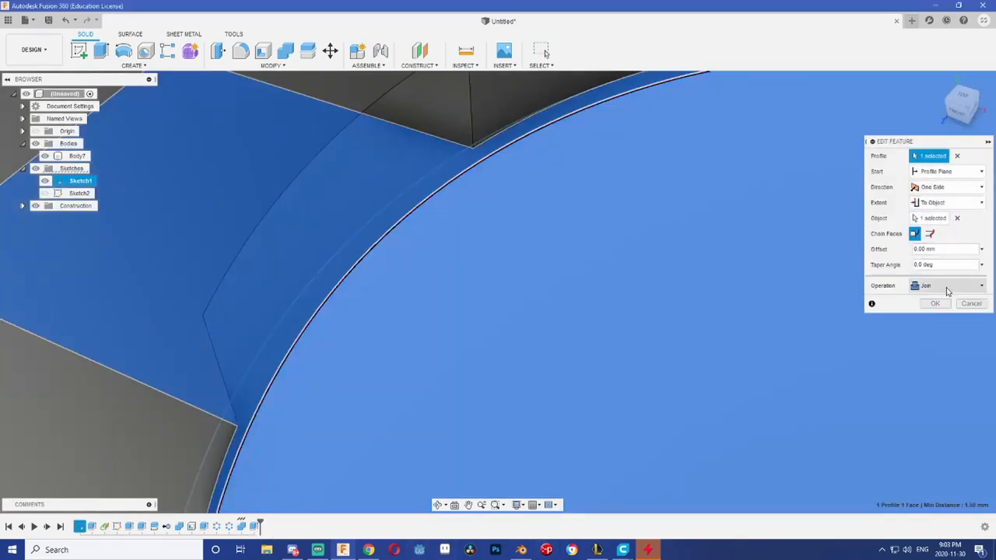
left_click(936, 303)
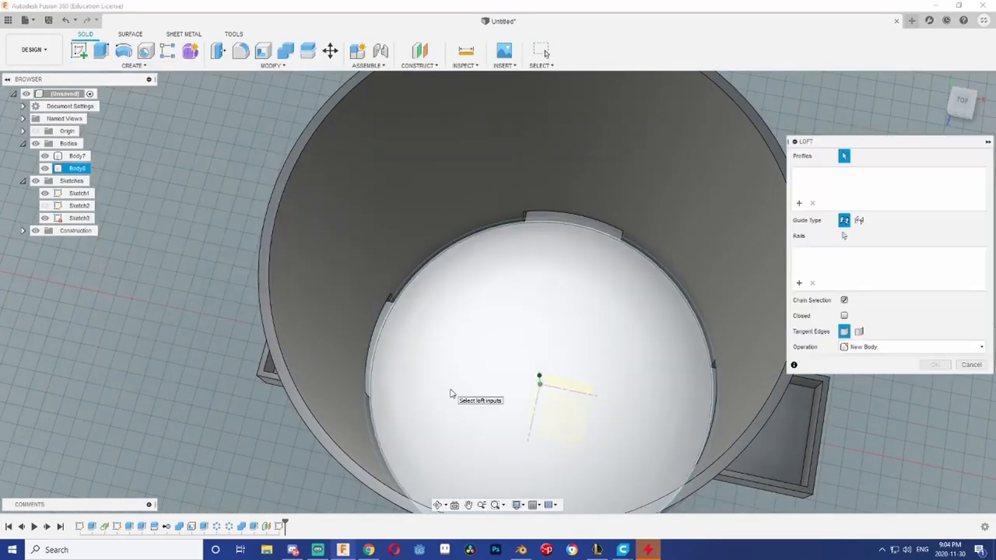
Step: Loft the insert's face into a domed top
left_click(890, 188)
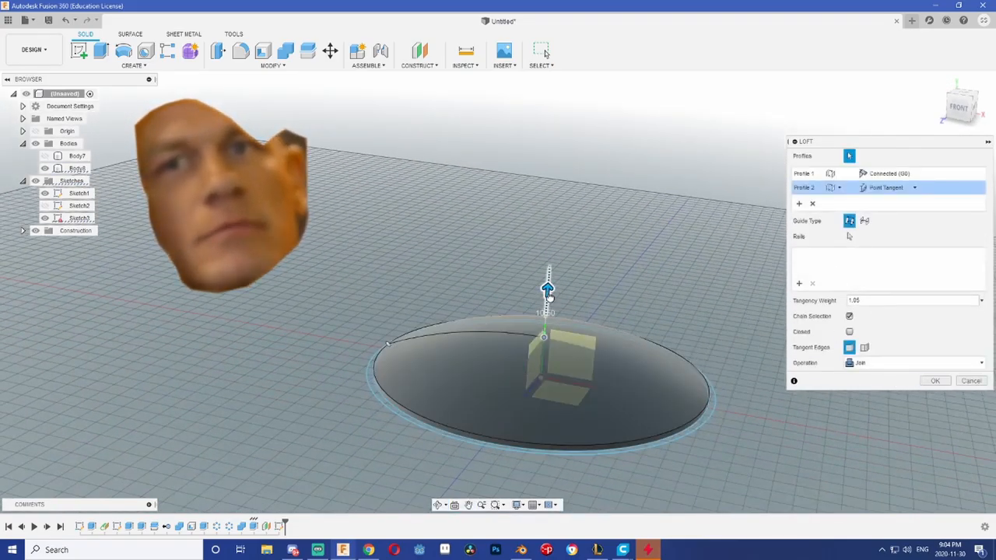
left_click(971, 381)
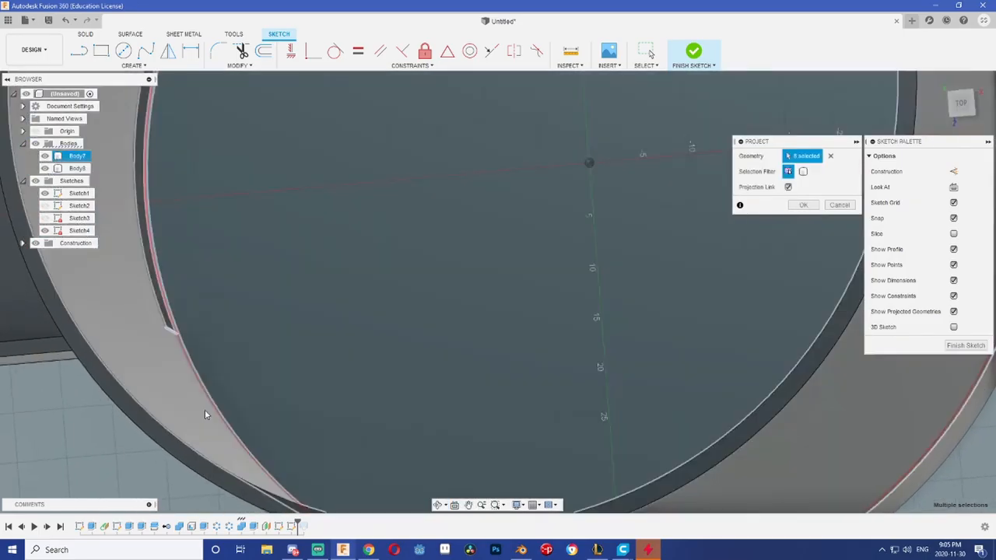
Step: Finish projecting the tube's edges and extrude the four corner regions around the cross
left_click(803, 205)
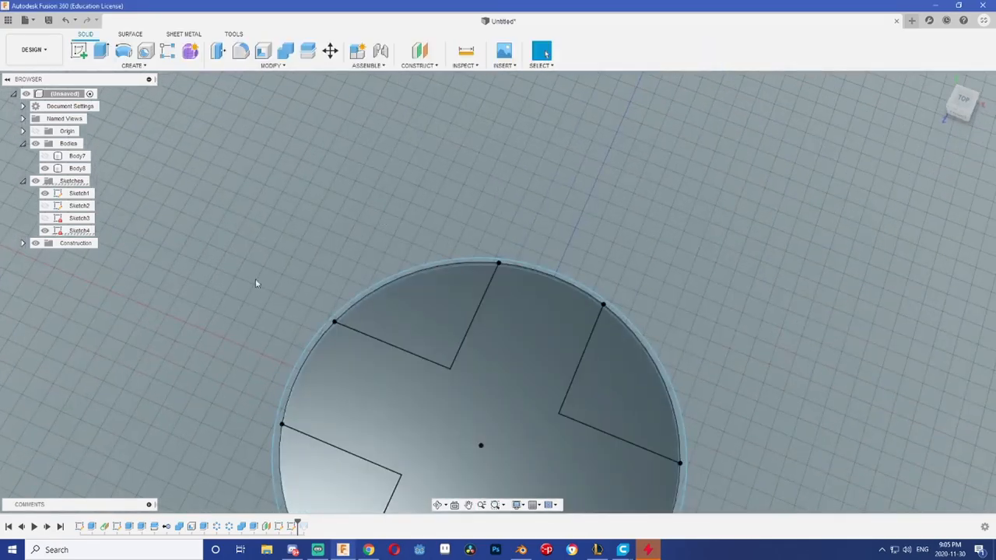
left_click(78, 51)
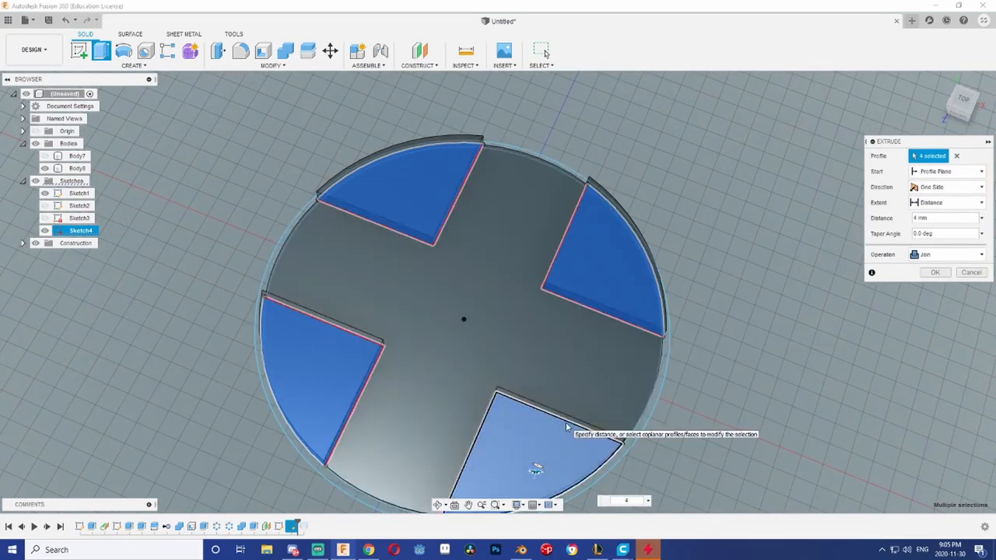
Step: Raise the four corner blocks 4 mm and begin filleting their faces
left_click(934, 272)
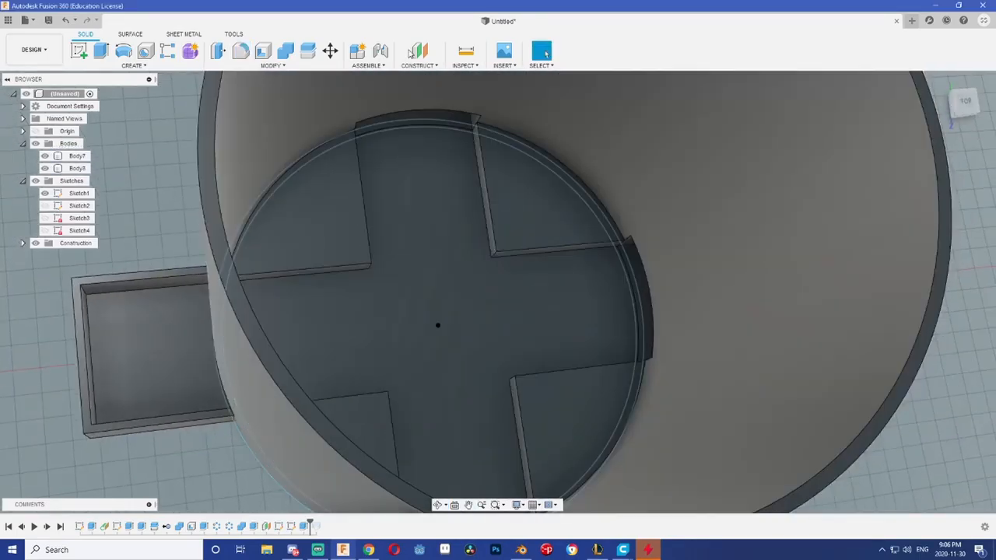
left_click(273, 51)
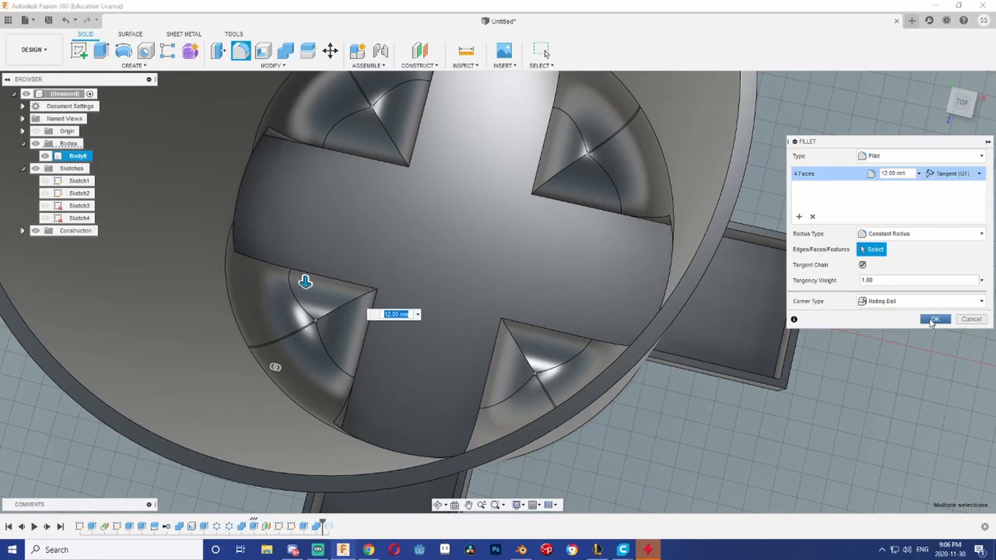
Step: Apply the 12 mm fillet to the corner blocks' faces
left_click(935, 319)
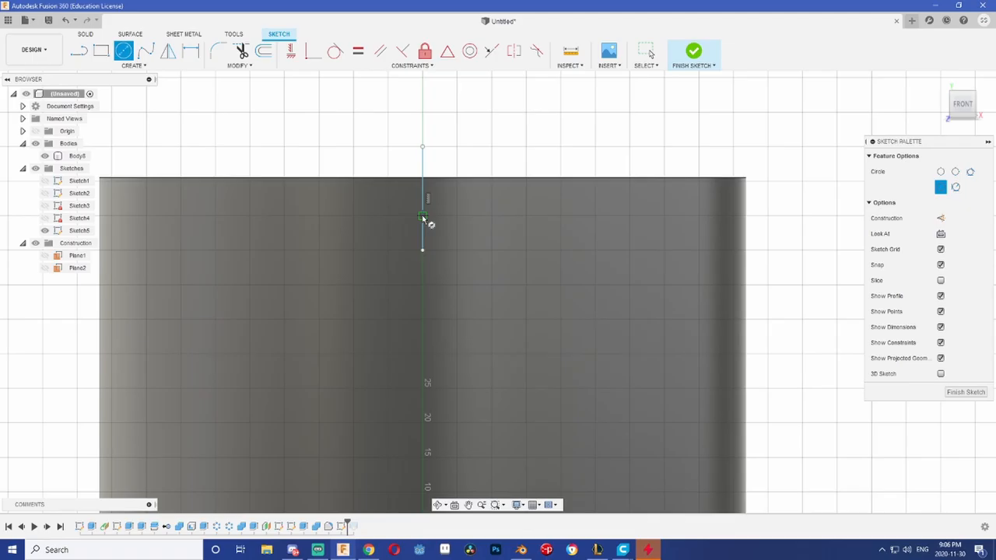
Step: Create an offset construction plane 13.5 mm below the tube's top rim
left_click(423, 214)
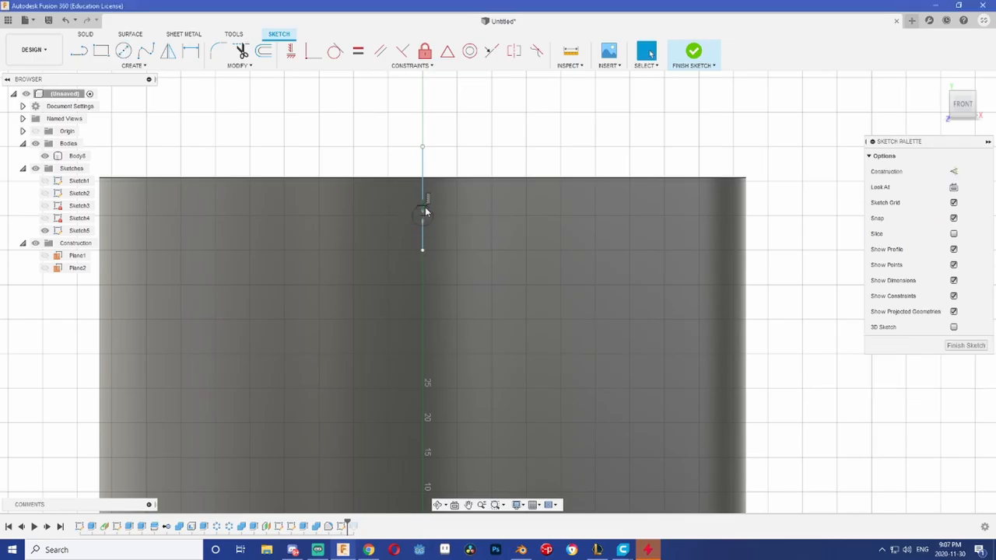
left_click(263, 51)
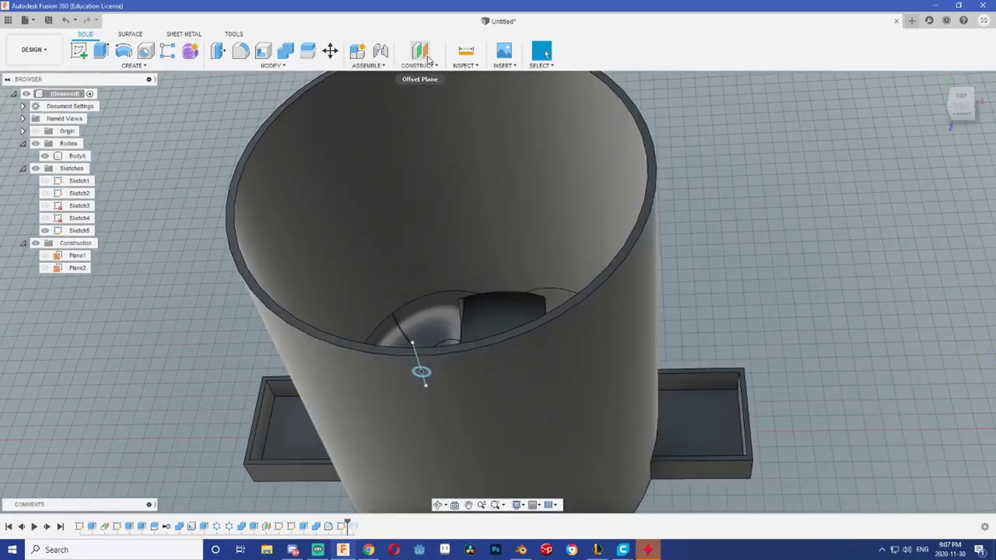
left_click(419, 52)
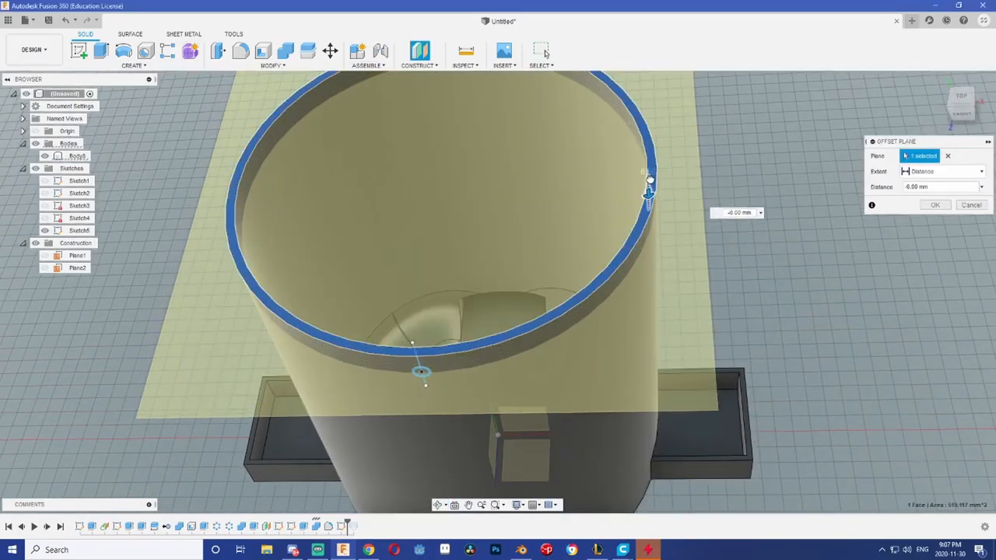
left_click_drag(649, 193, 650, 217)
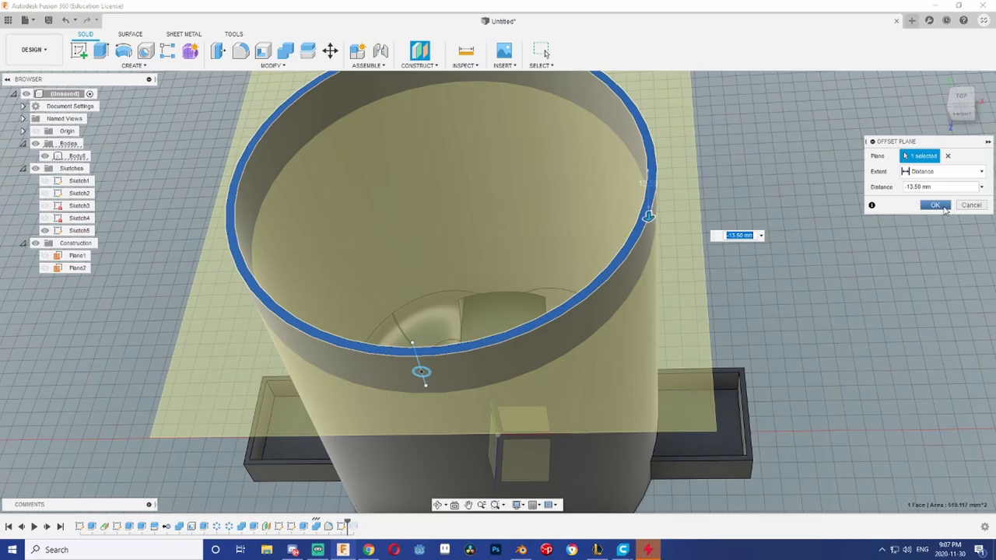
left_click(935, 204)
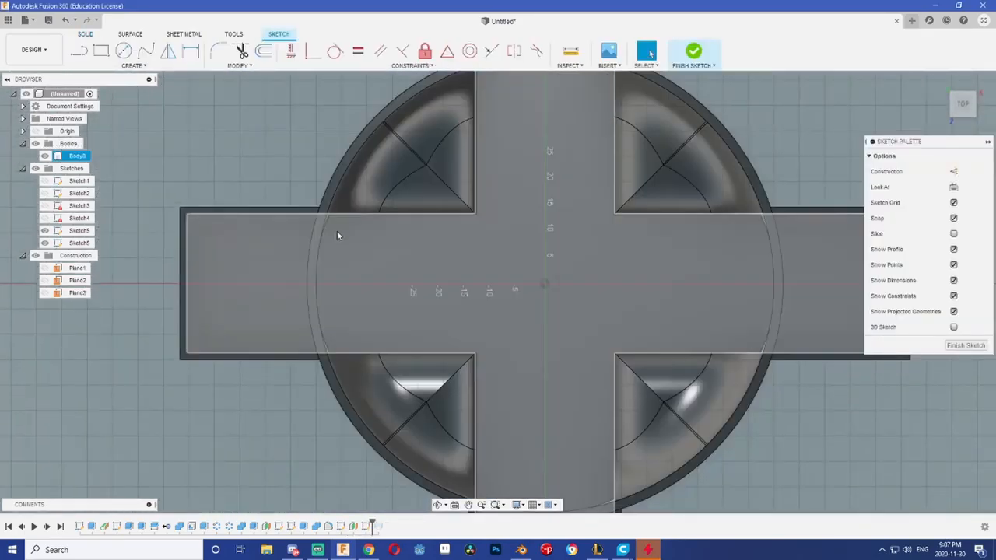
Step: Hide the feeder body and offset the large sketched circle inward by 0.4
left_click(646, 51)
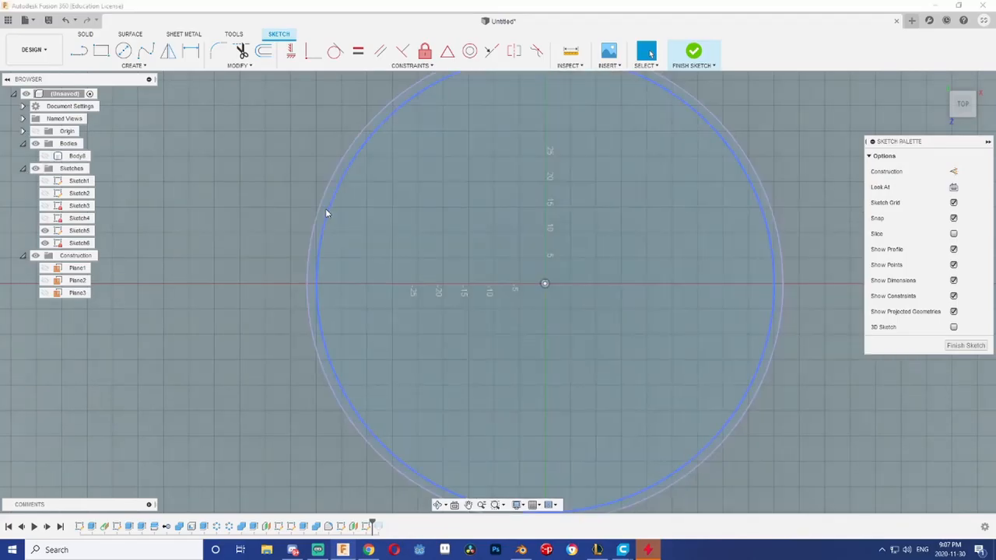
left_click(264, 51)
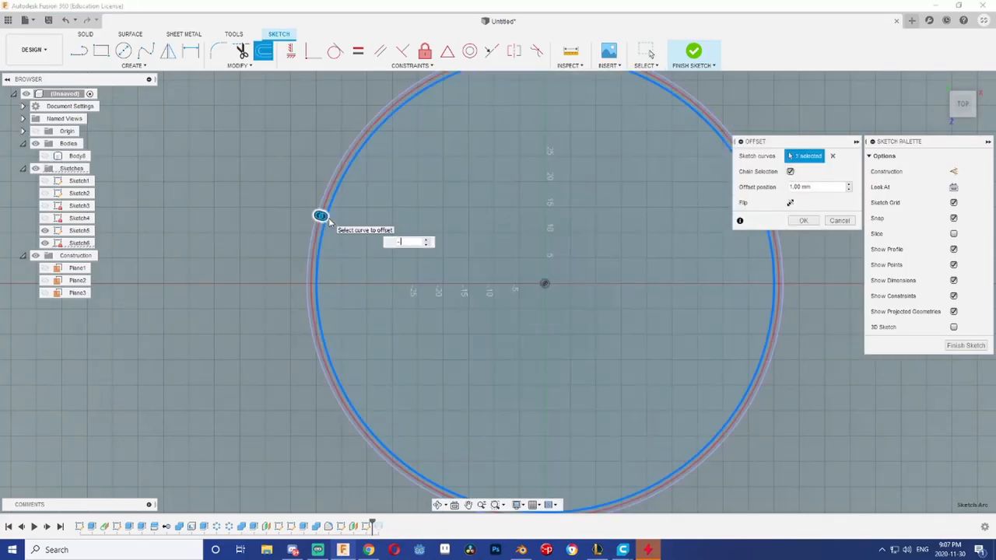
left_click(839, 220)
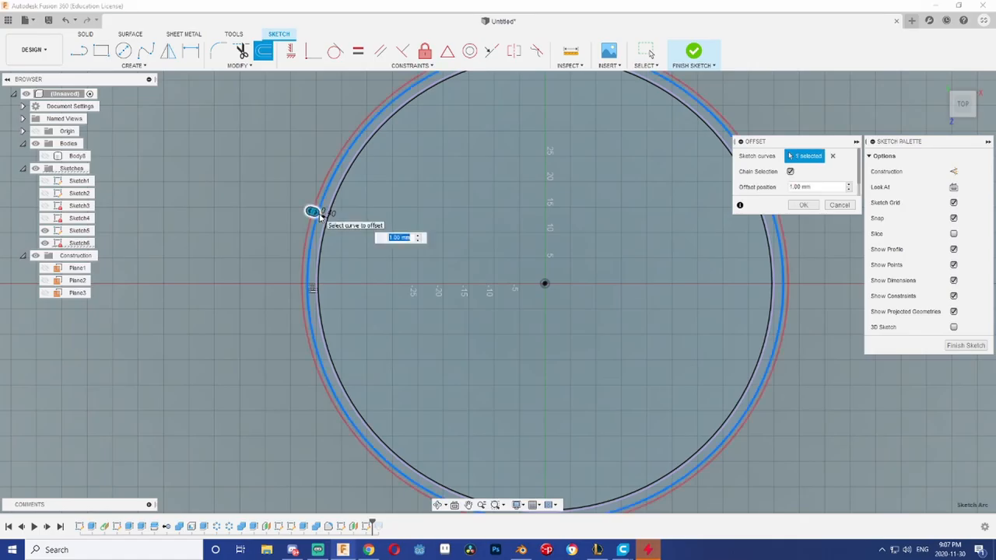
type("0.4")
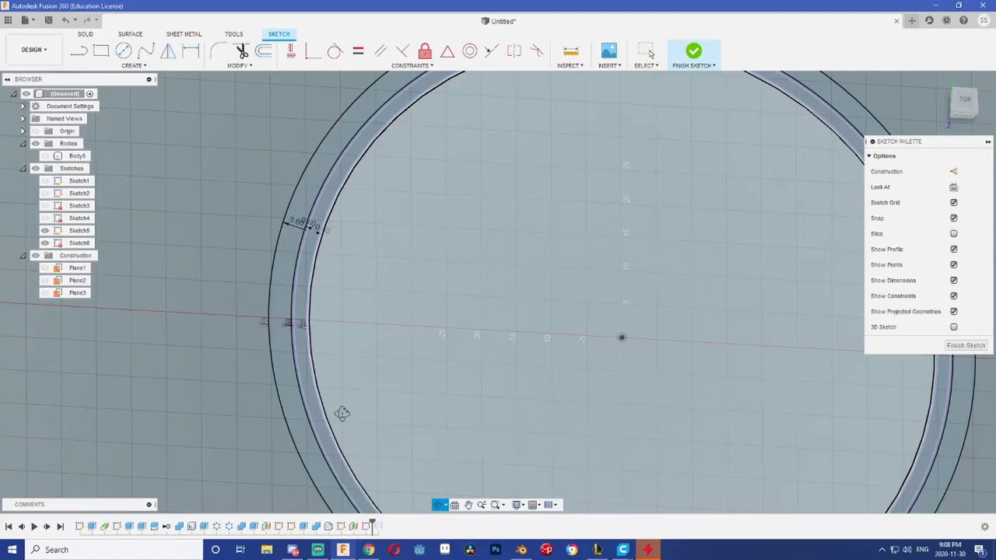
Step: Extrude the two sketched ring profiles as new bodies to 25.50 mm
left_click(693, 50)
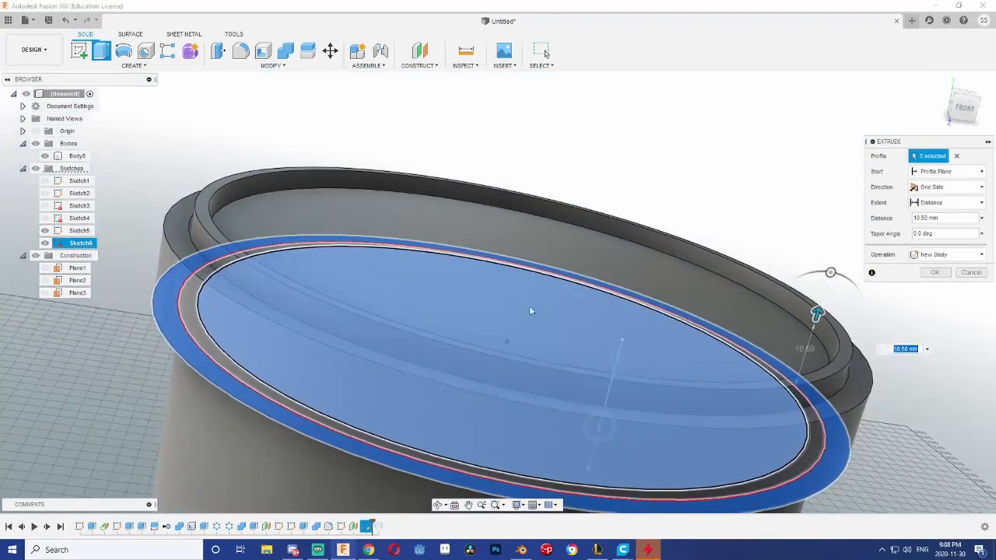
left_click_drag(816, 314, 847, 218)
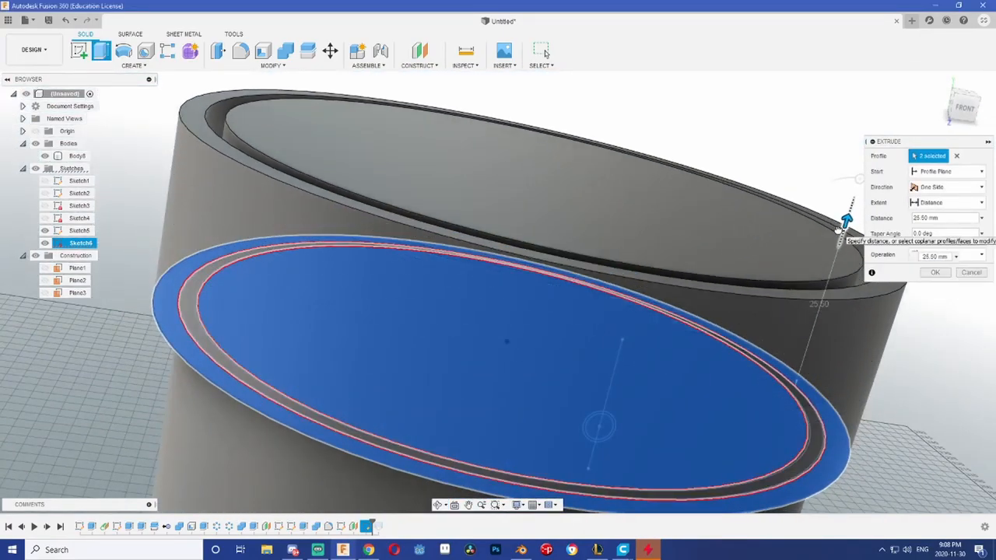
left_click_drag(848, 220, 841, 242)
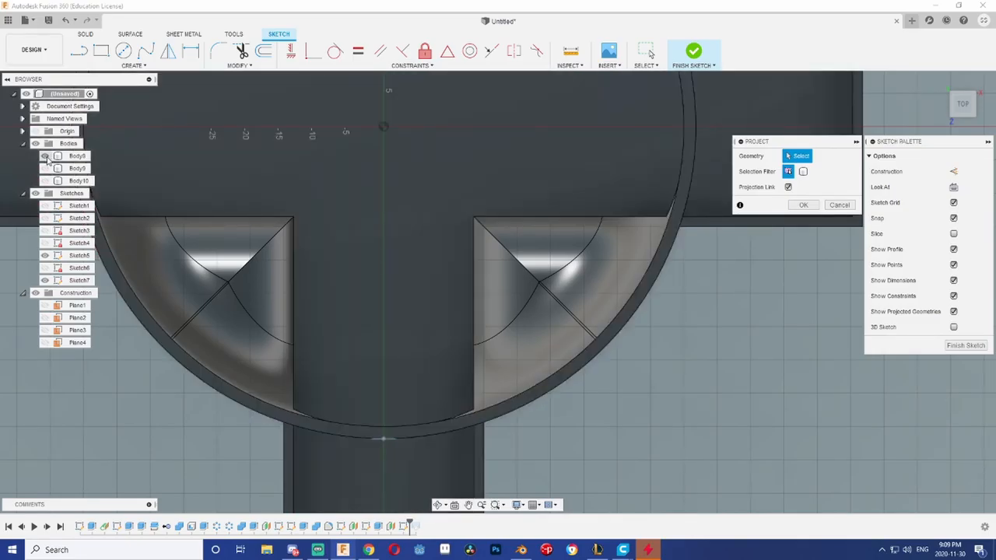
Step: Hide the main feeder body and Plane1, then select Sketch7's ring profiles to extrude
left_click(206, 377)
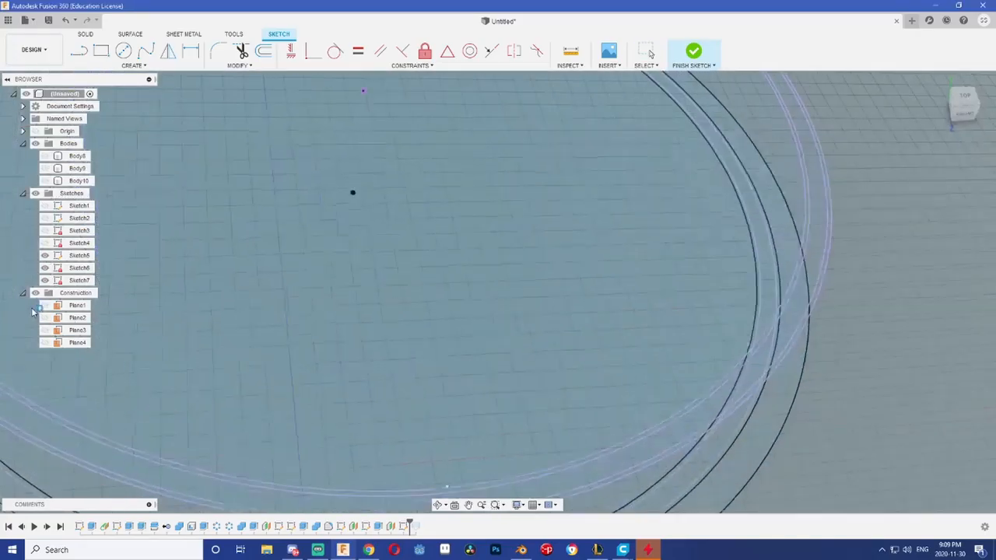
left_click(693, 51)
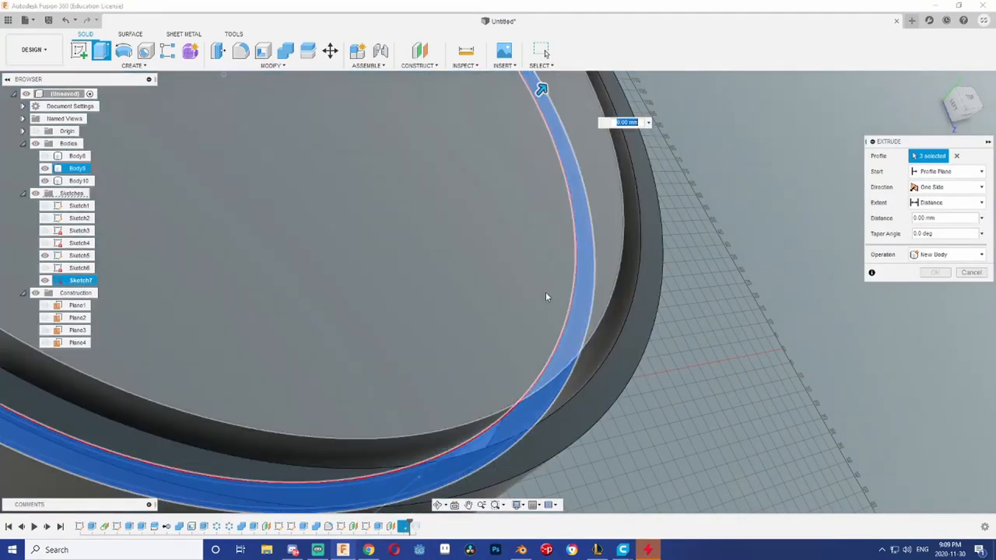
left_click(981, 202)
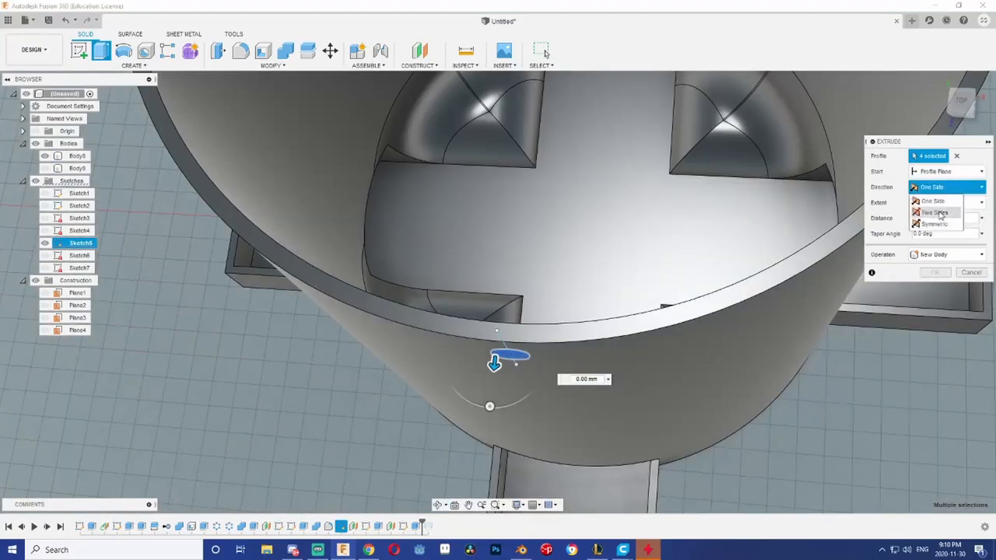
Step: Extrude the peg two-sided through the wall, then add a -3 mm round cap
left_click(934, 213)
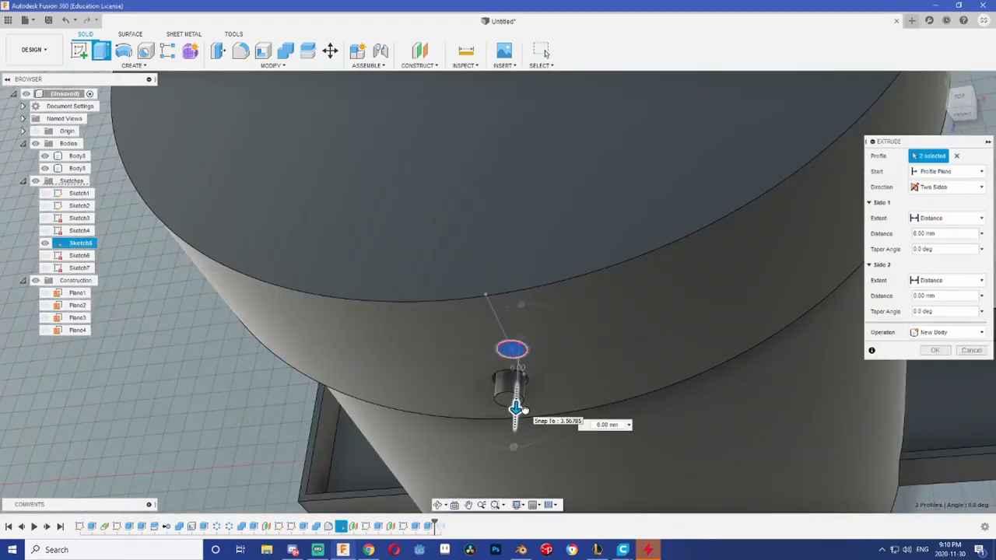
left_click(935, 350)
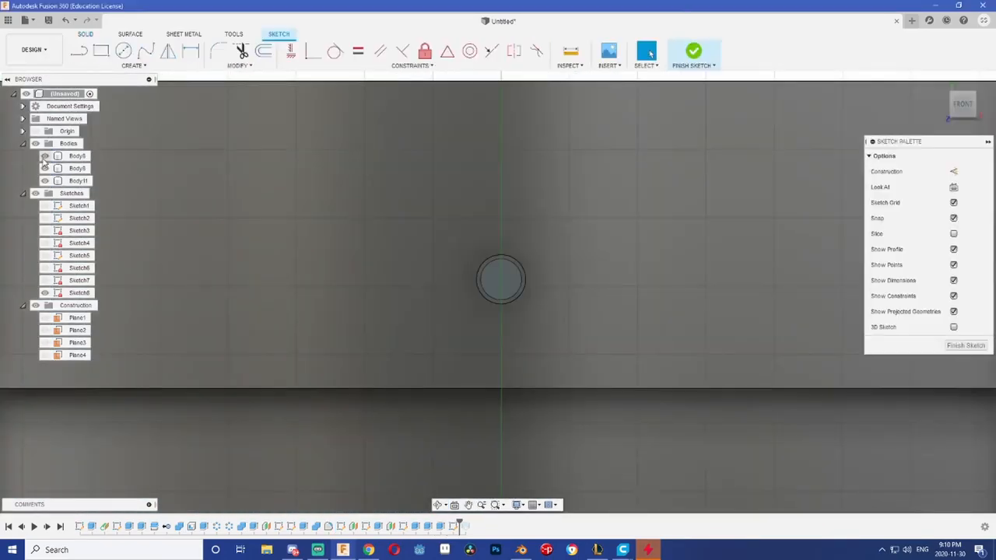
left_click(263, 51)
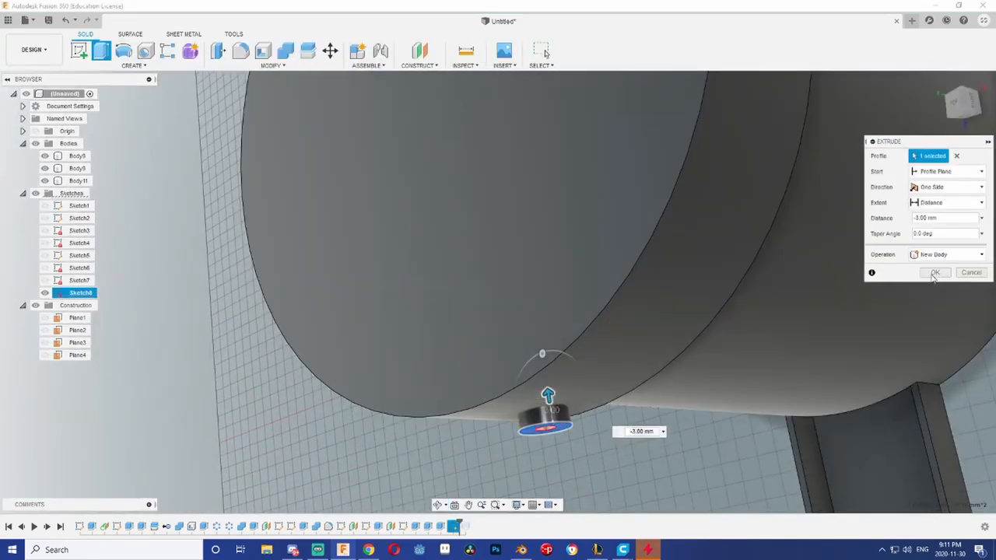
left_click(934, 272)
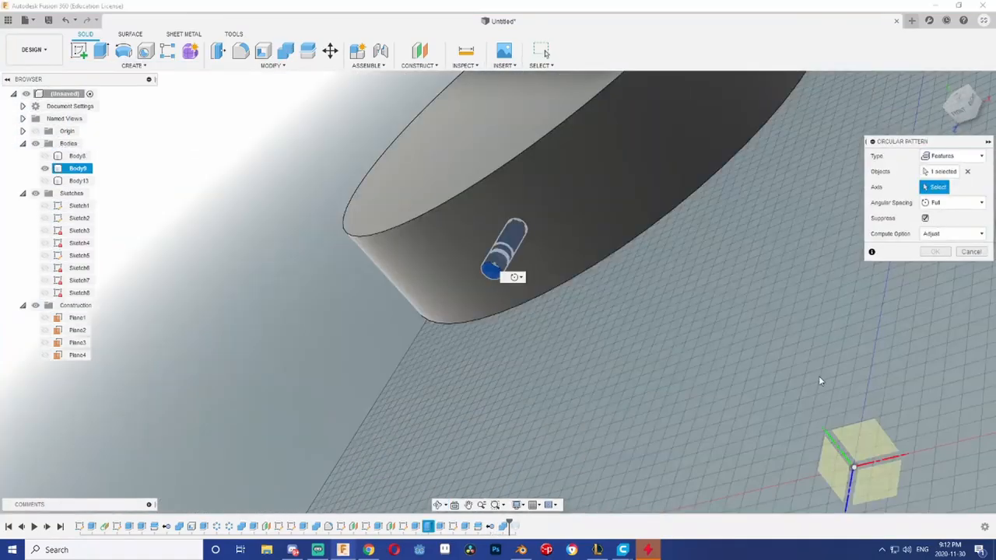
Step: Circular-pattern the peg body four times around the vertical axis with full spacing
left_click(132, 52)
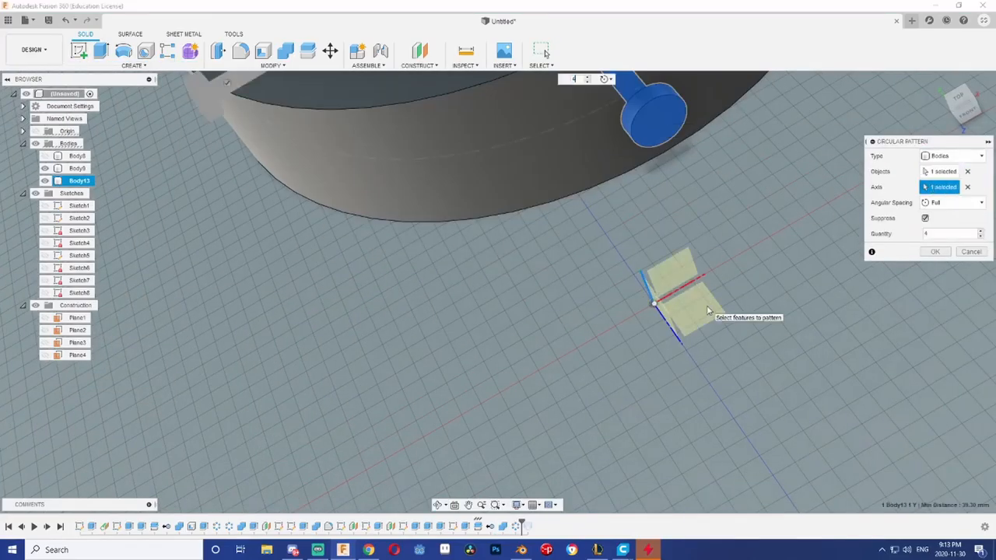
left_click(936, 252)
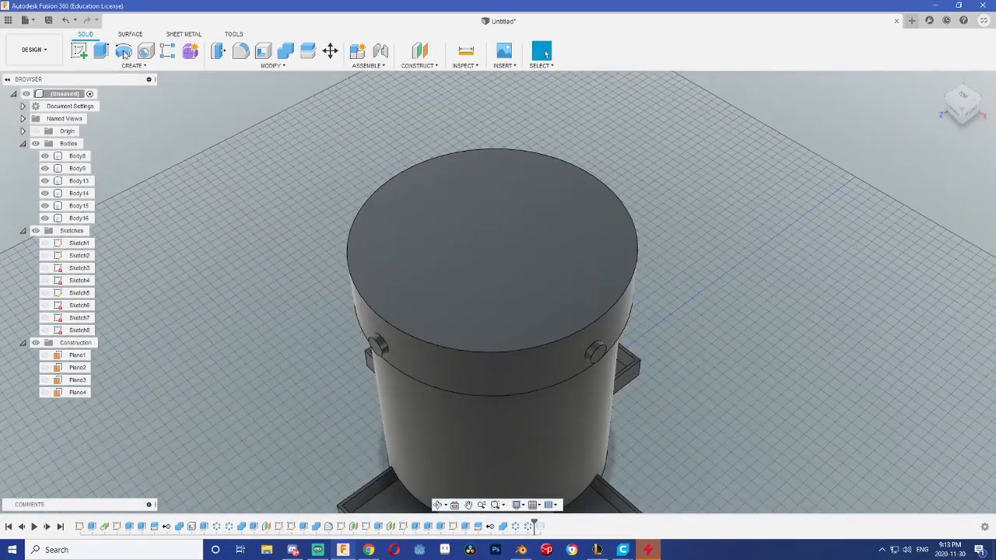